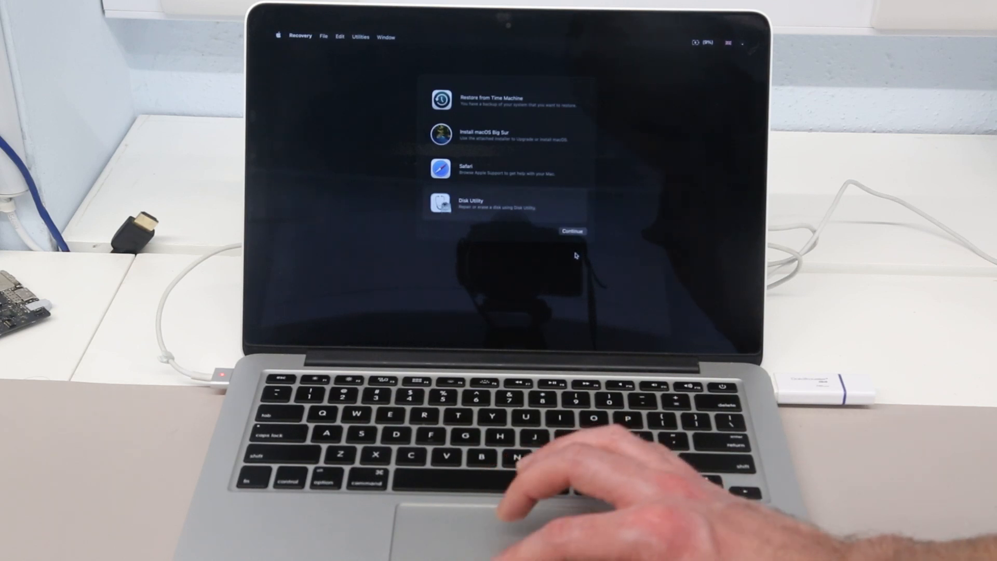
Step: Launch Disk Utility, select Macintosh HD and bring up the Partition dialog for the internal SSD
click(570, 231)
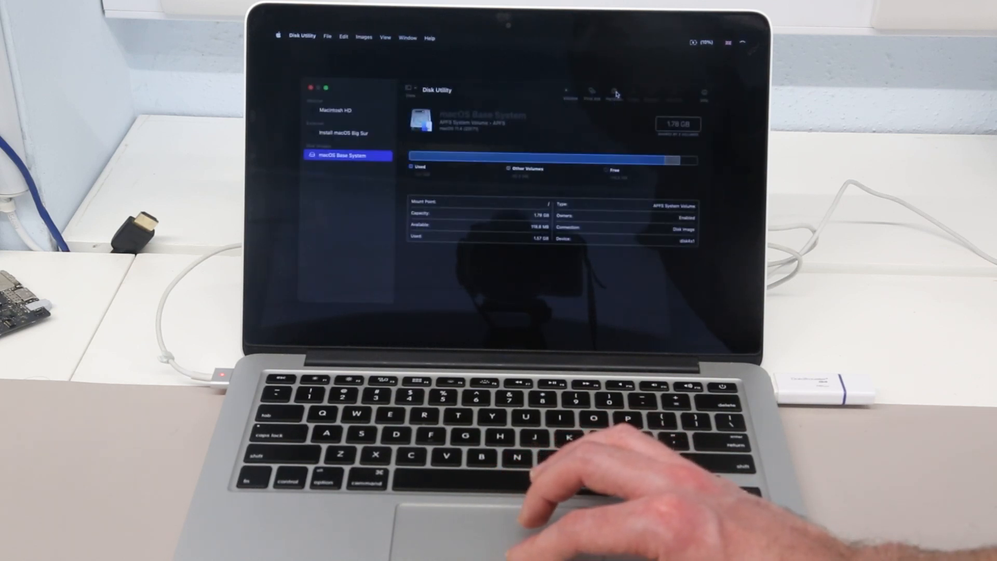
click(349, 110)
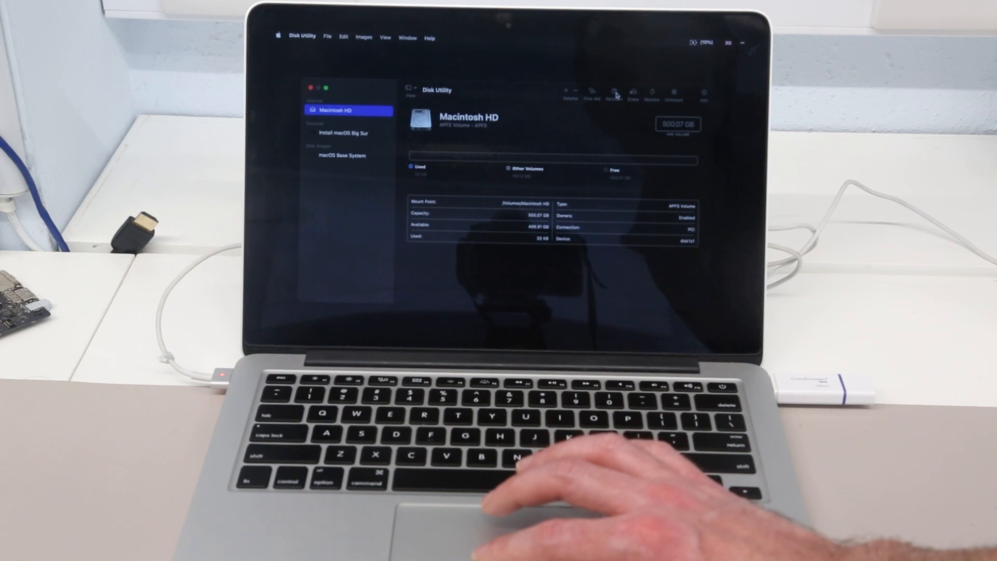
click(613, 92)
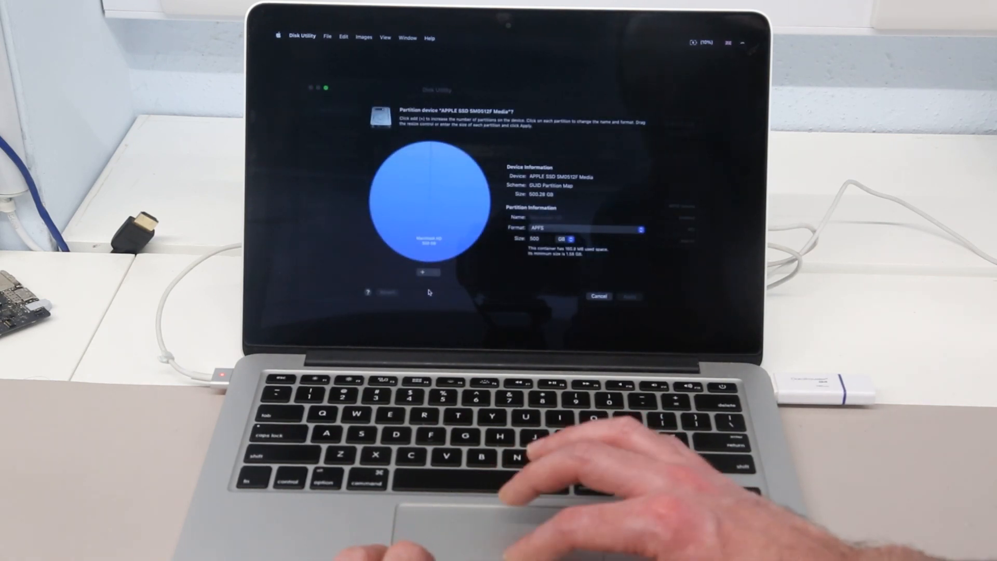
Step: Add Untitled partitions and drag the divider so Macintosh HD is 200 GB alongside three ~100 GB partitions
click(421, 272)
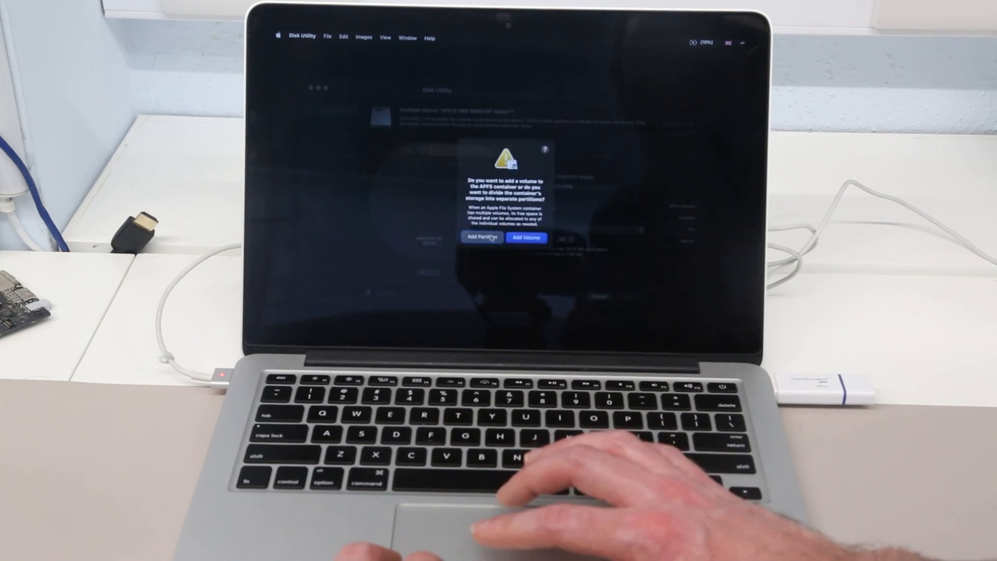
click(481, 236)
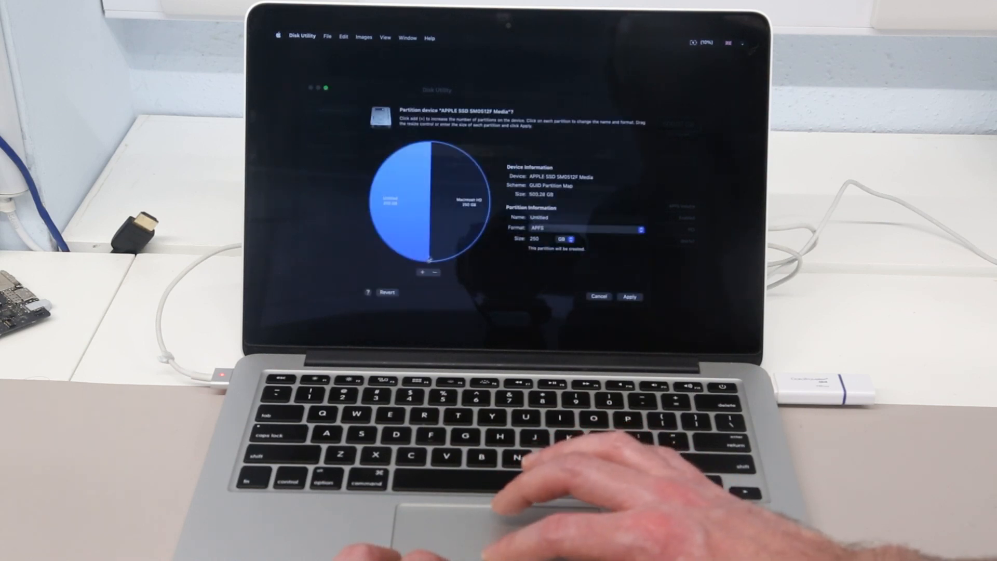
click(422, 272)
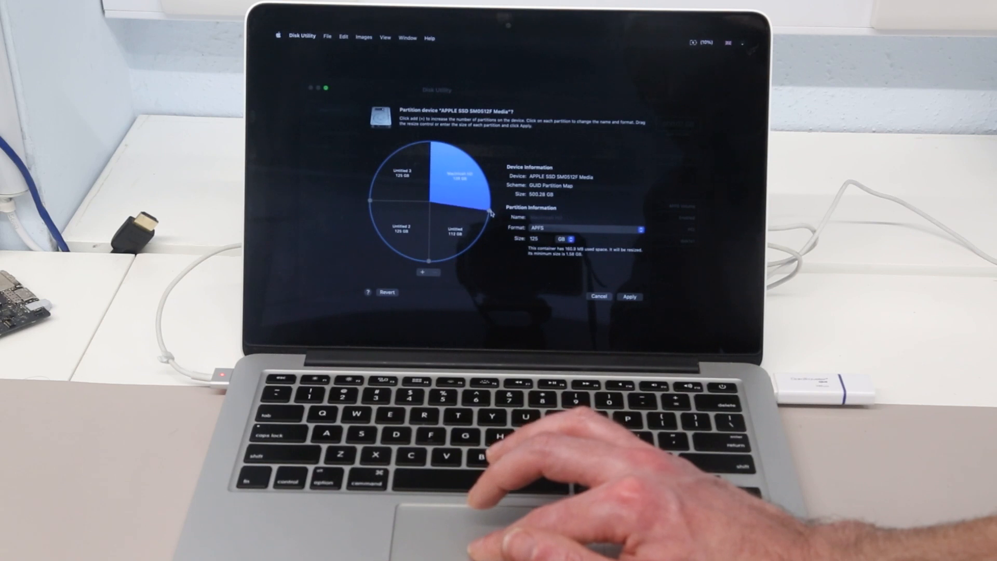
drag(493, 213, 483, 239)
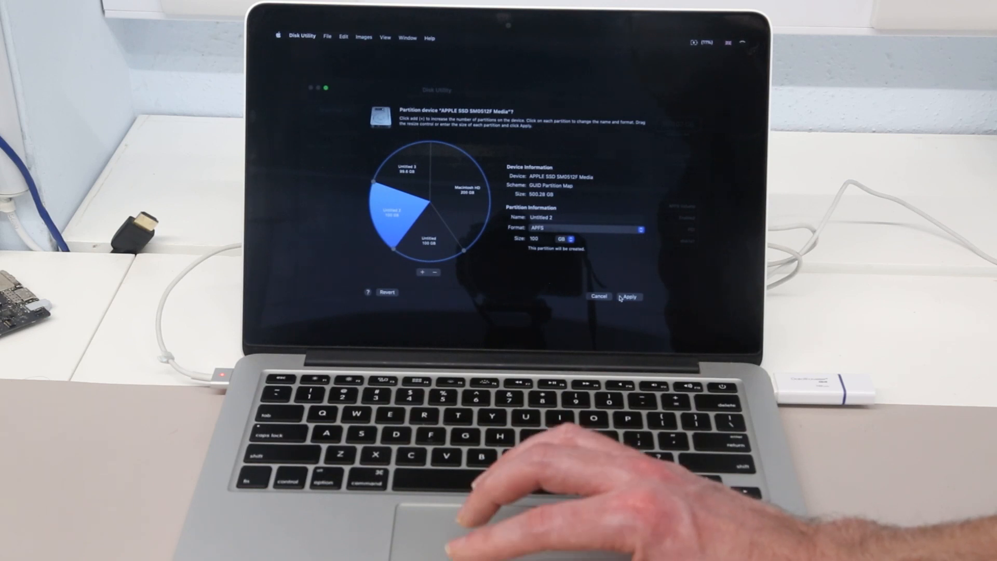
click(629, 296)
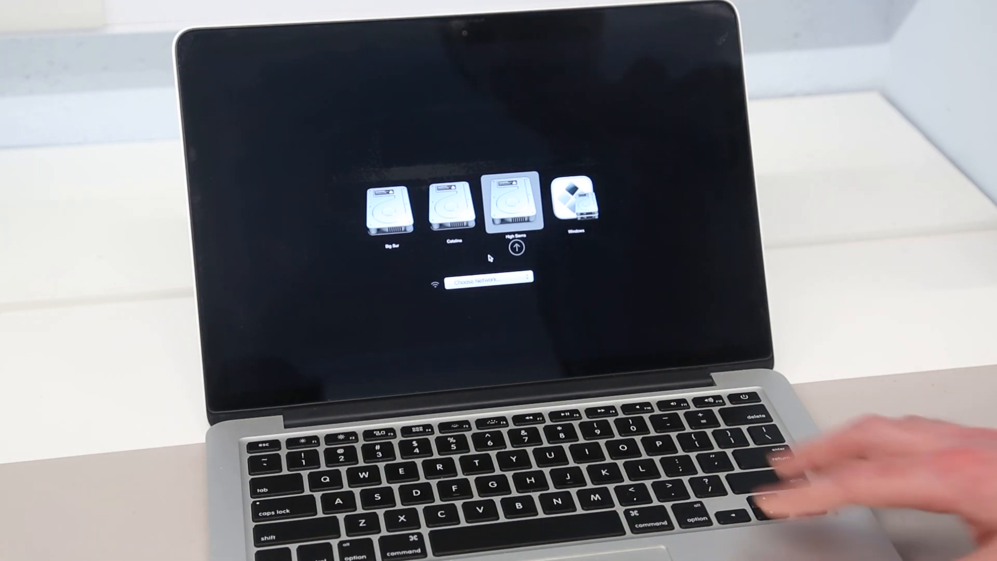
Step: Choose the Big Sur volume in Startup Manager and boot from it
key(right)
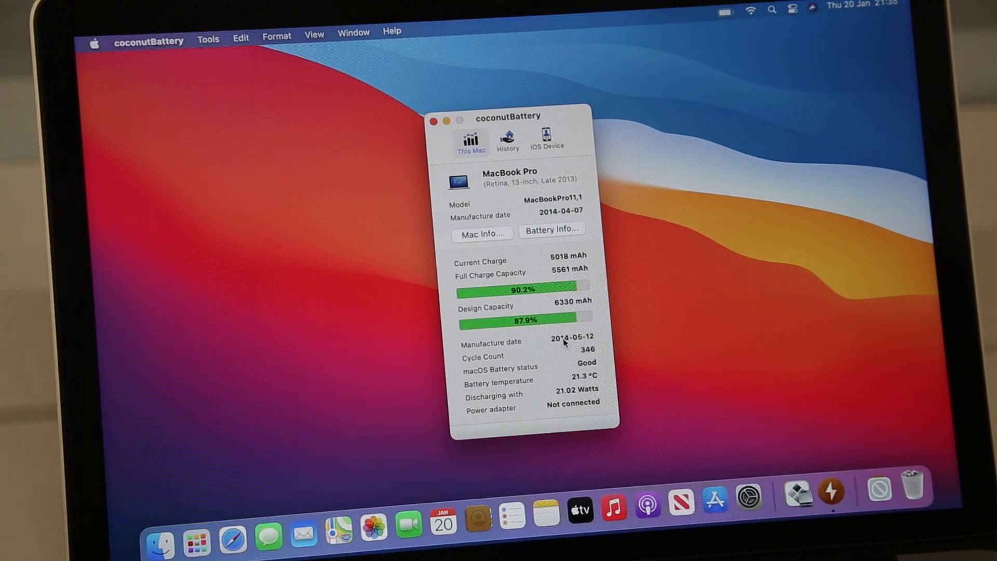
Step: Close the coconutBattery report window, leaving the Big Sur desktop clear
click(435, 120)
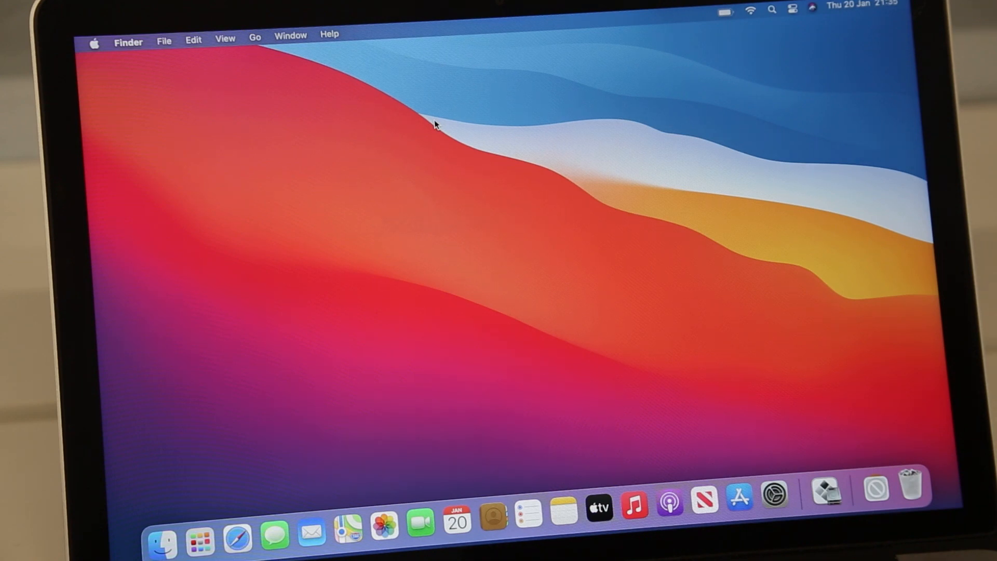
mouse_move(87, 40)
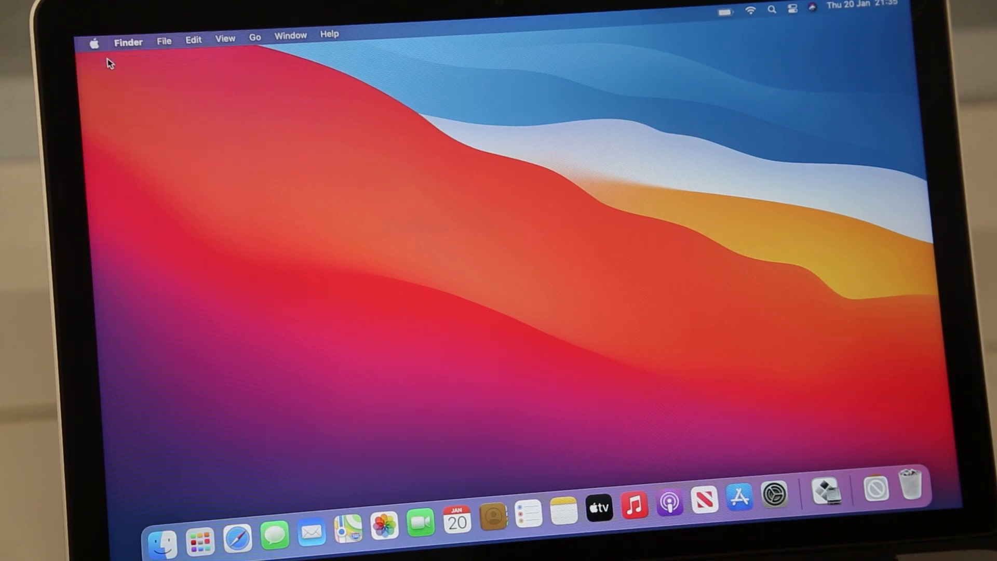
click(94, 42)
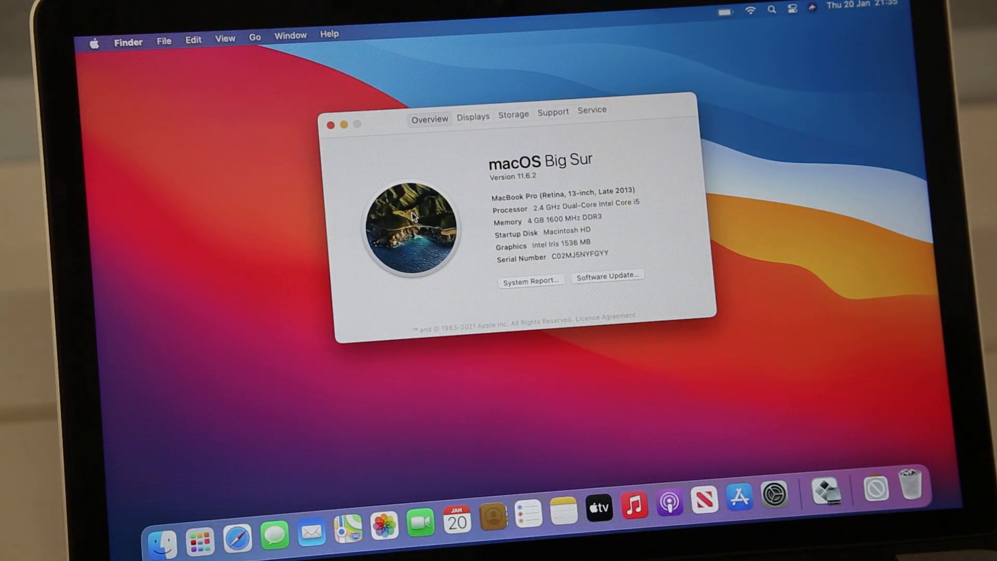
mouse_move(533, 236)
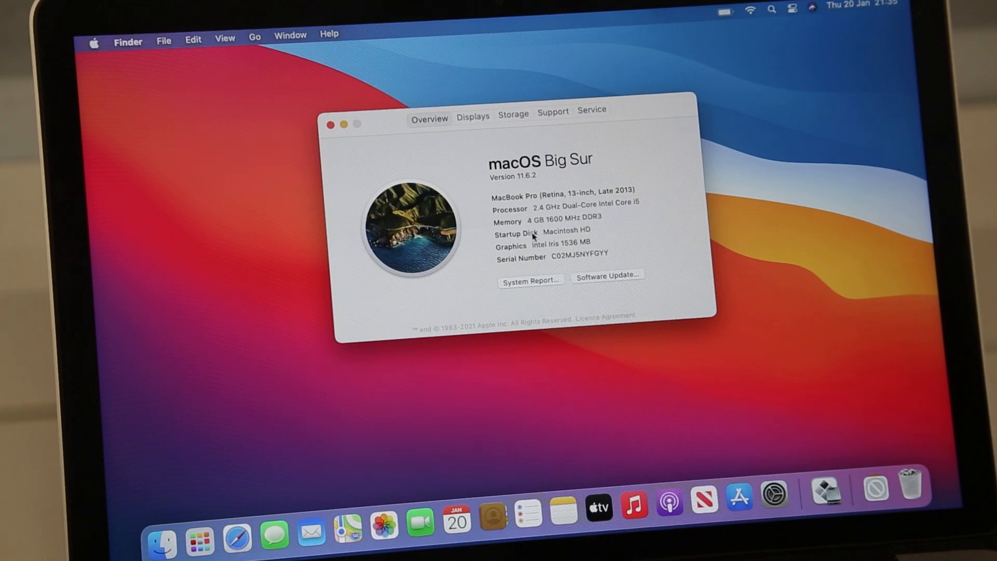
mouse_move(236, 528)
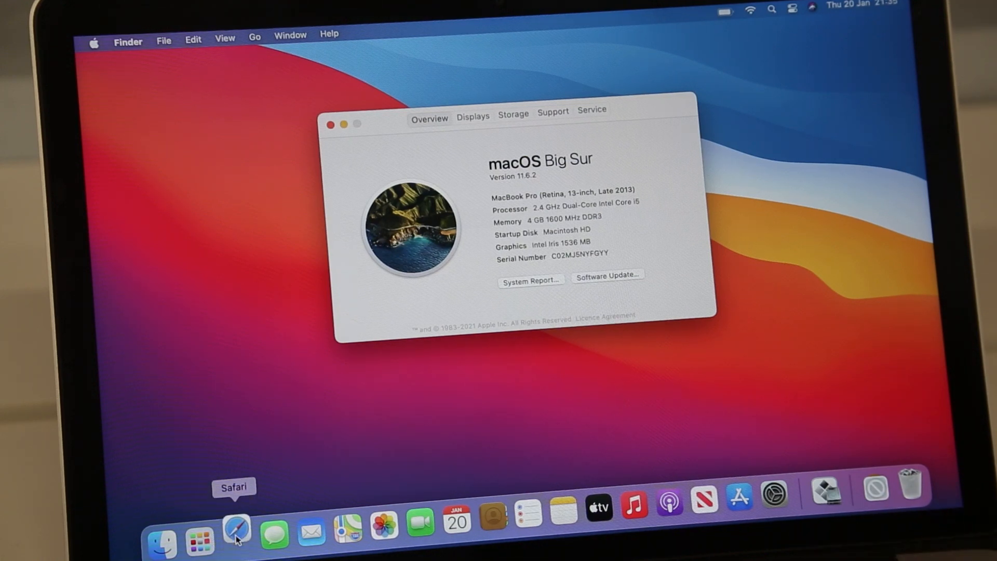
click(236, 534)
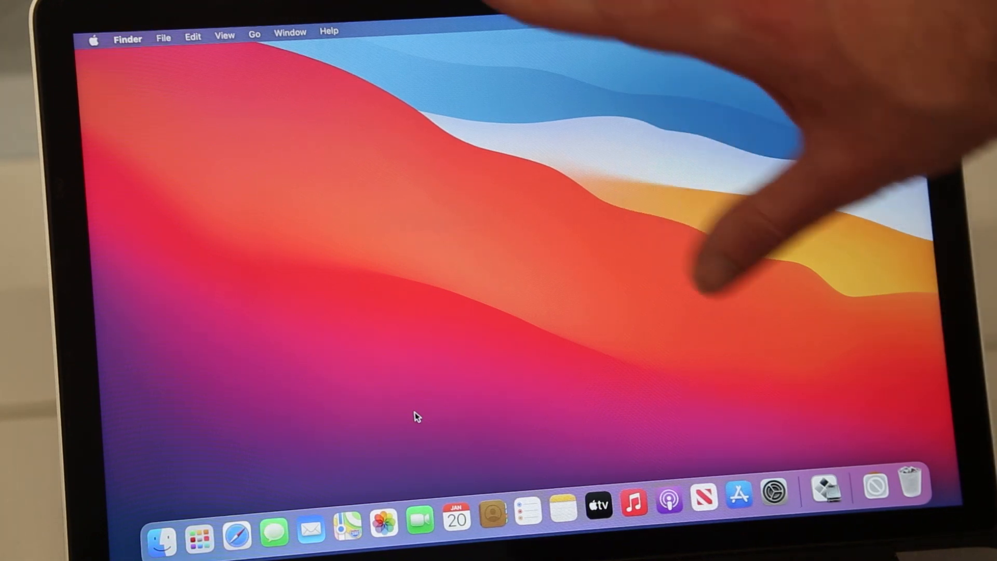
mouse_move(859, 254)
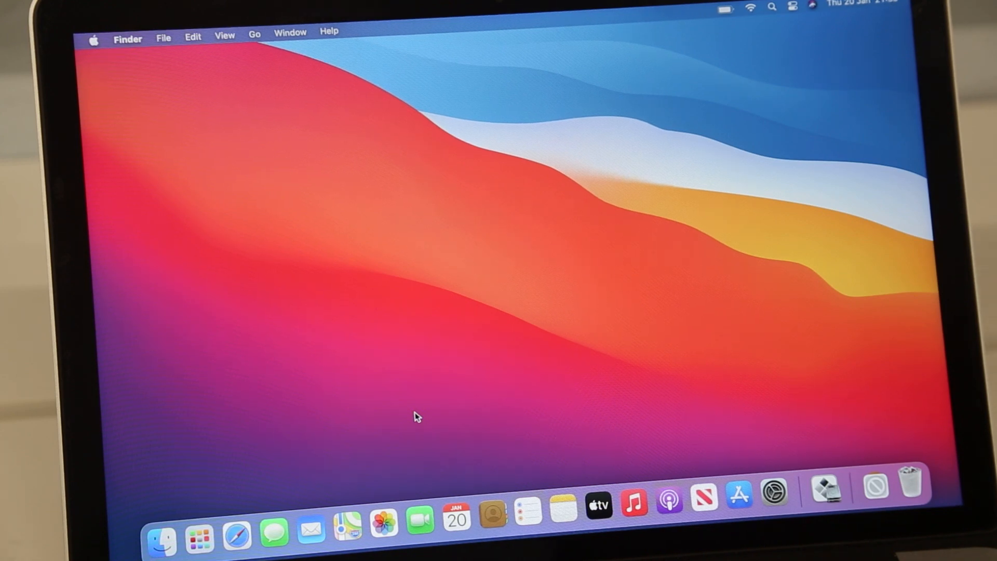
Step: Launch Safari from the Dock and show About This Mac reporting macOS Big Sur 11.6.2
click(236, 534)
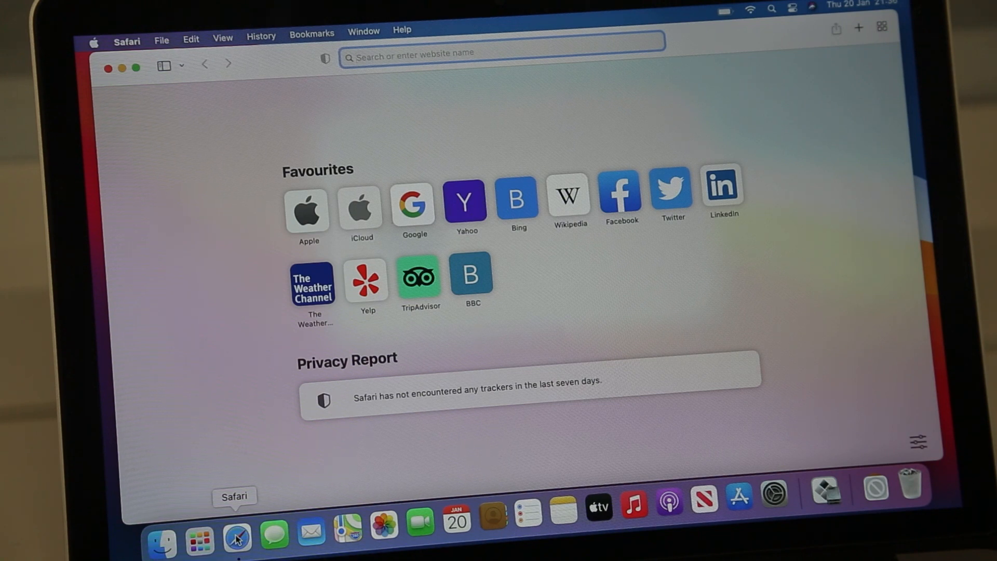
click(95, 41)
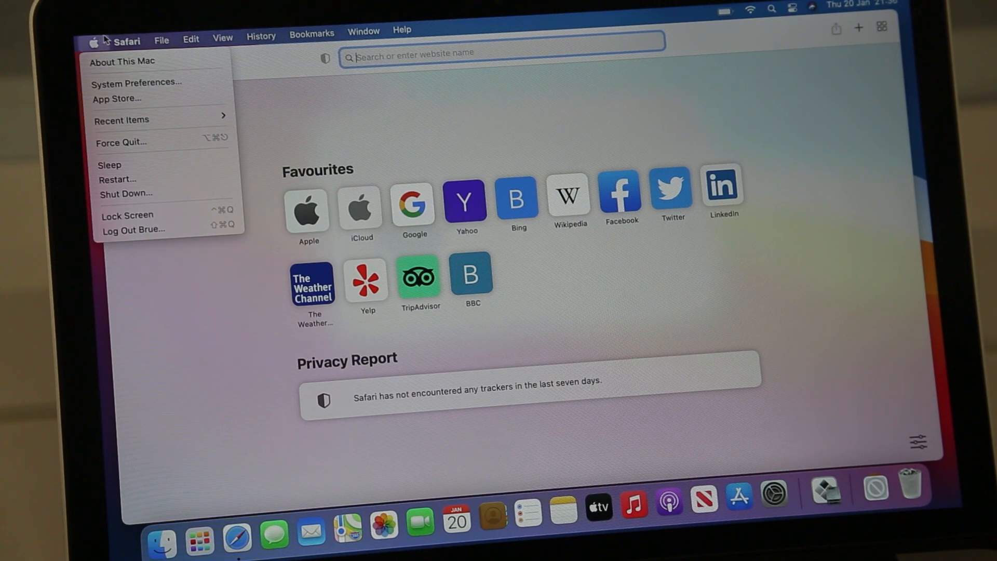
click(123, 62)
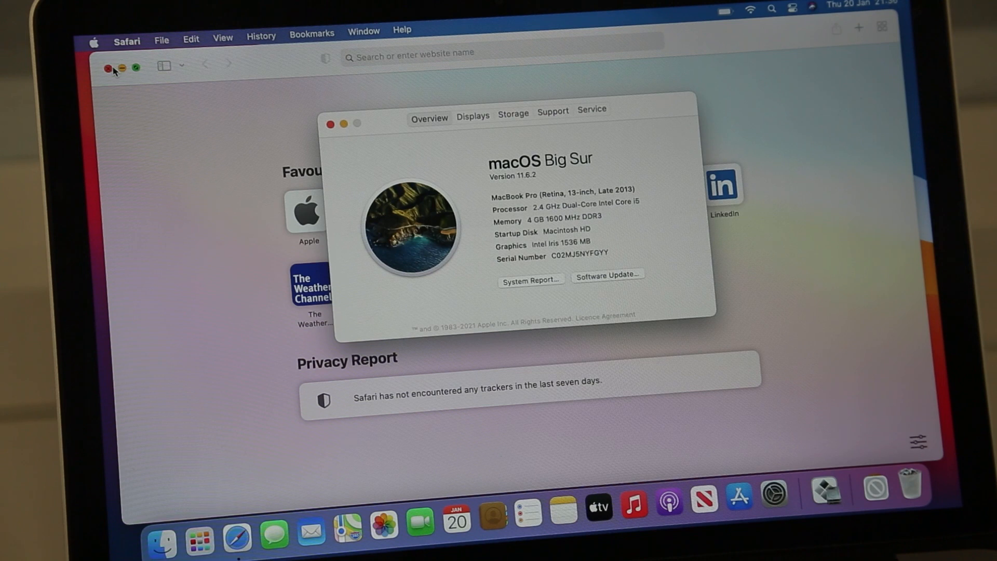